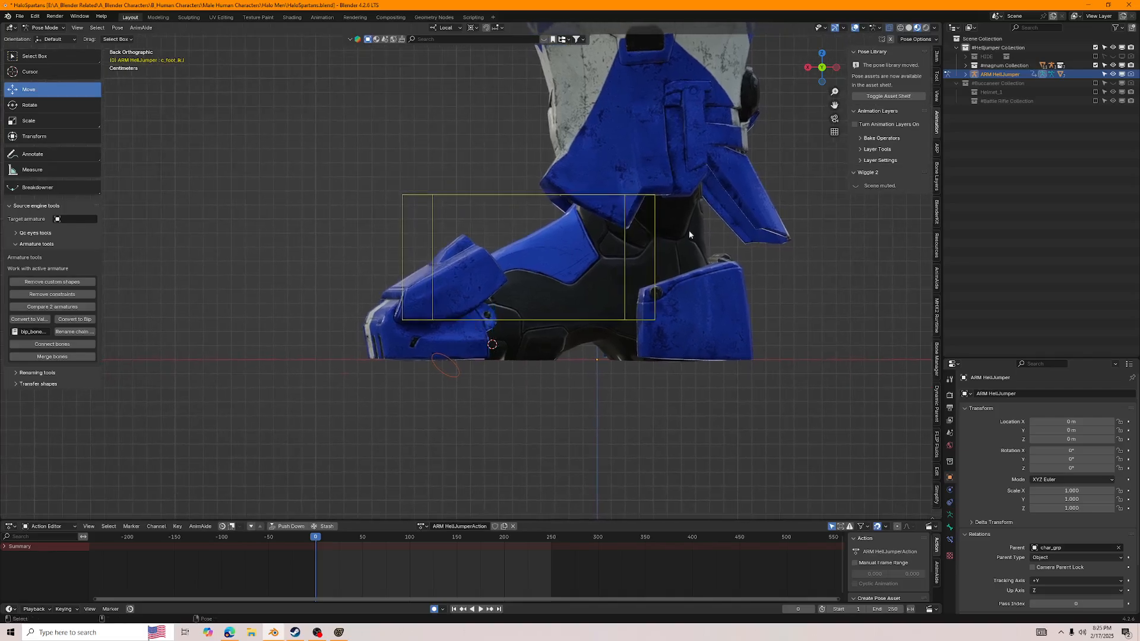
Set Blender's transform pivot point to 3D Cursor.
left_click(483, 28)
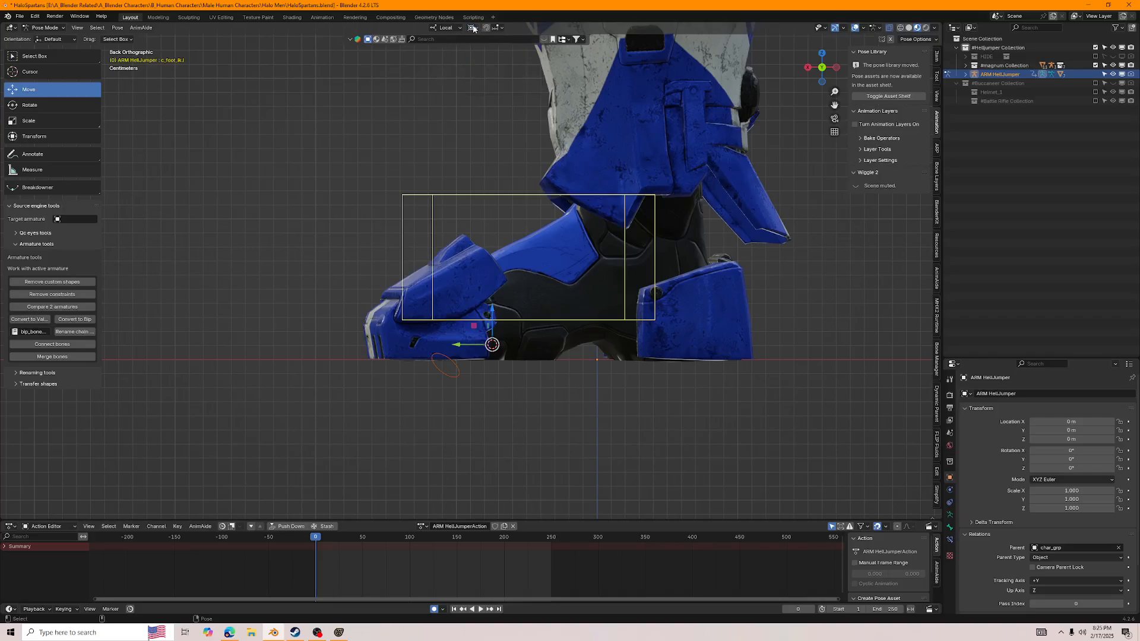
left_click(473, 28)
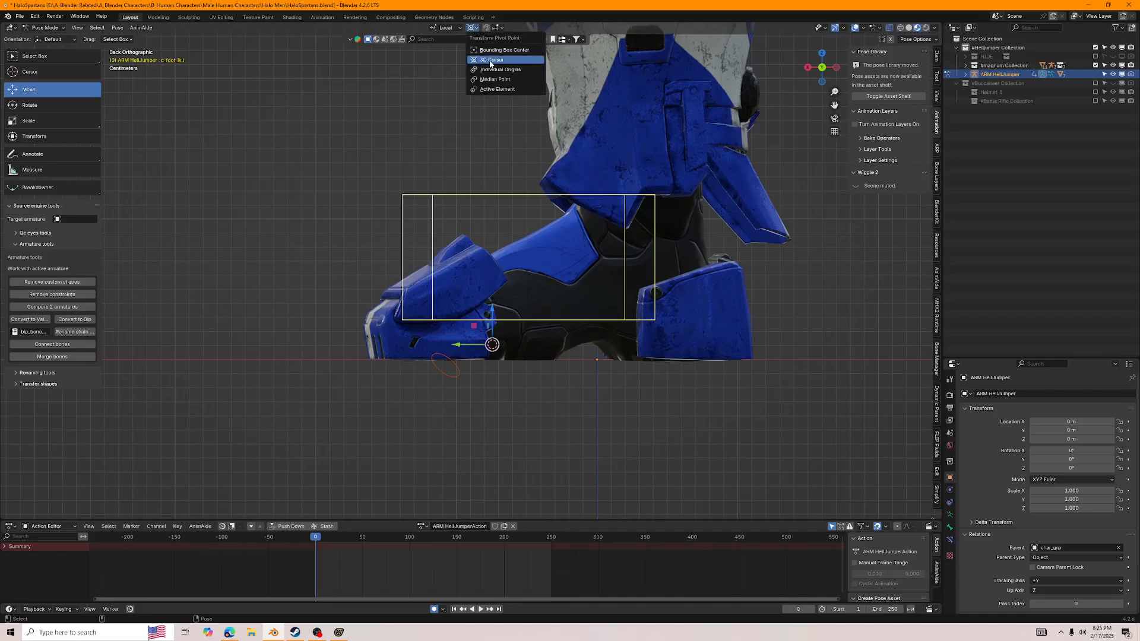
left_click(494, 59)
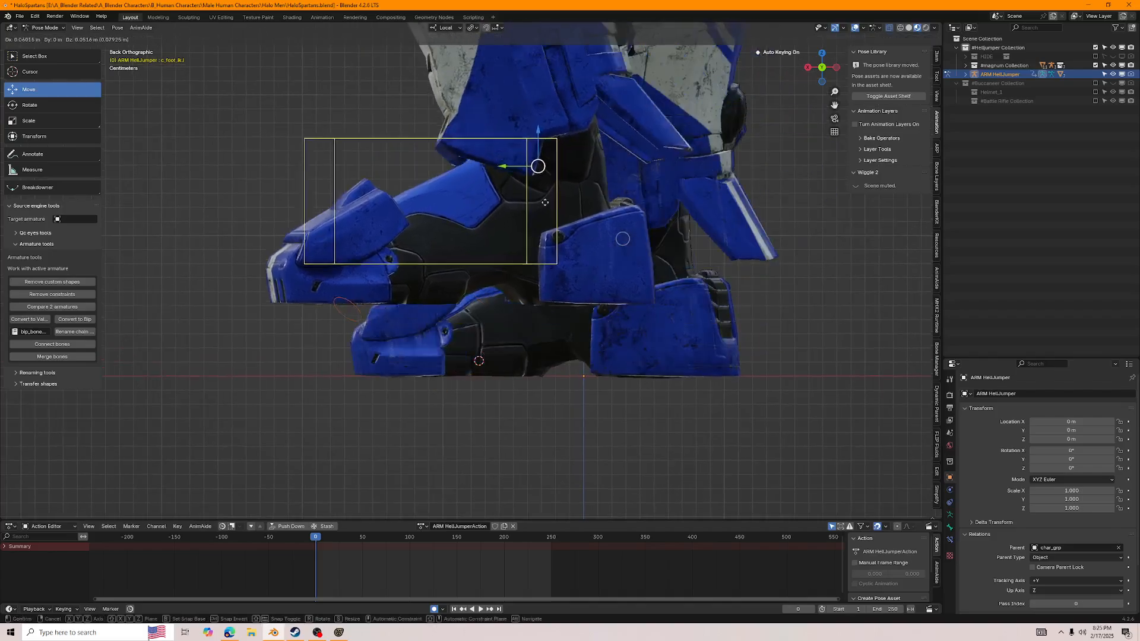
Test-rotate the right foot bone around the toe with the Rotate tool.
left_click(30, 105)
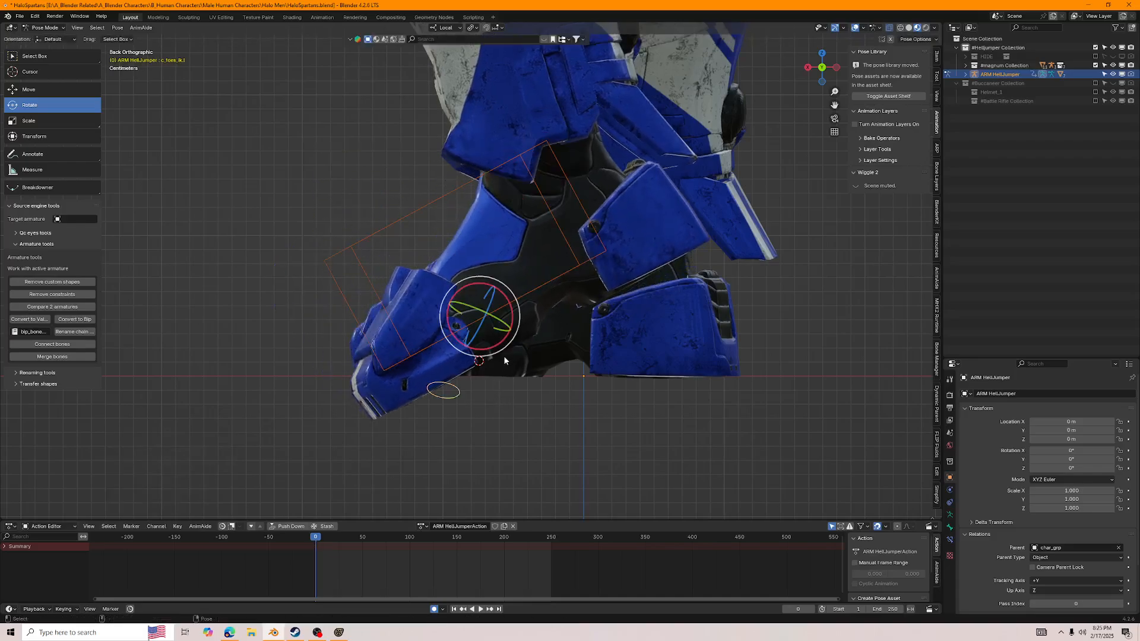
left_click_drag(502, 360, 455, 284)
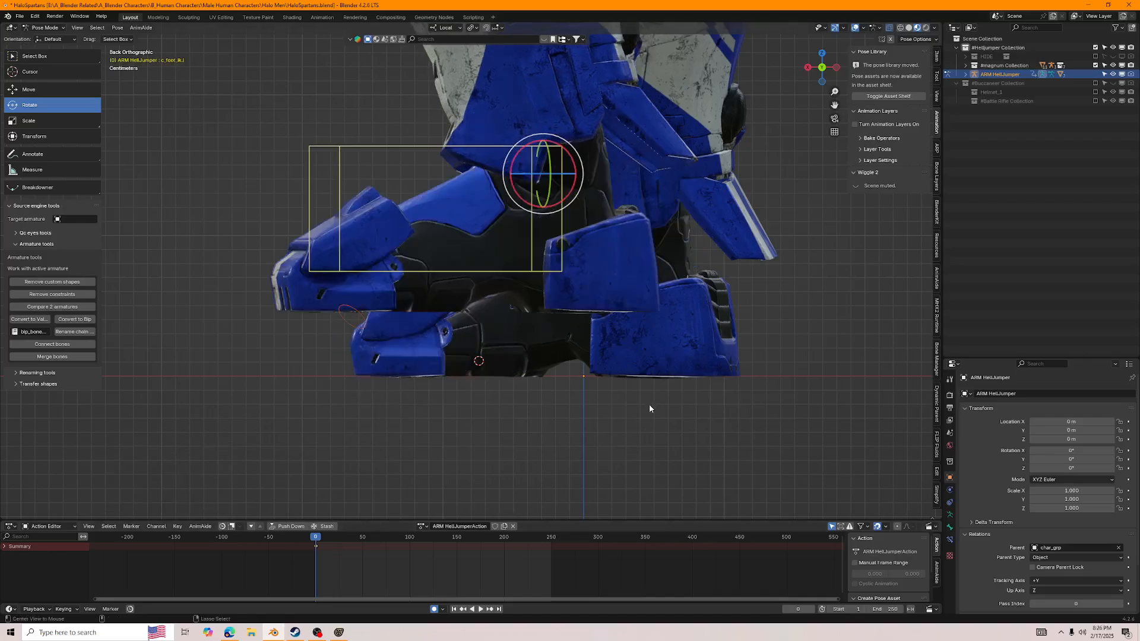
left_click(473, 28)
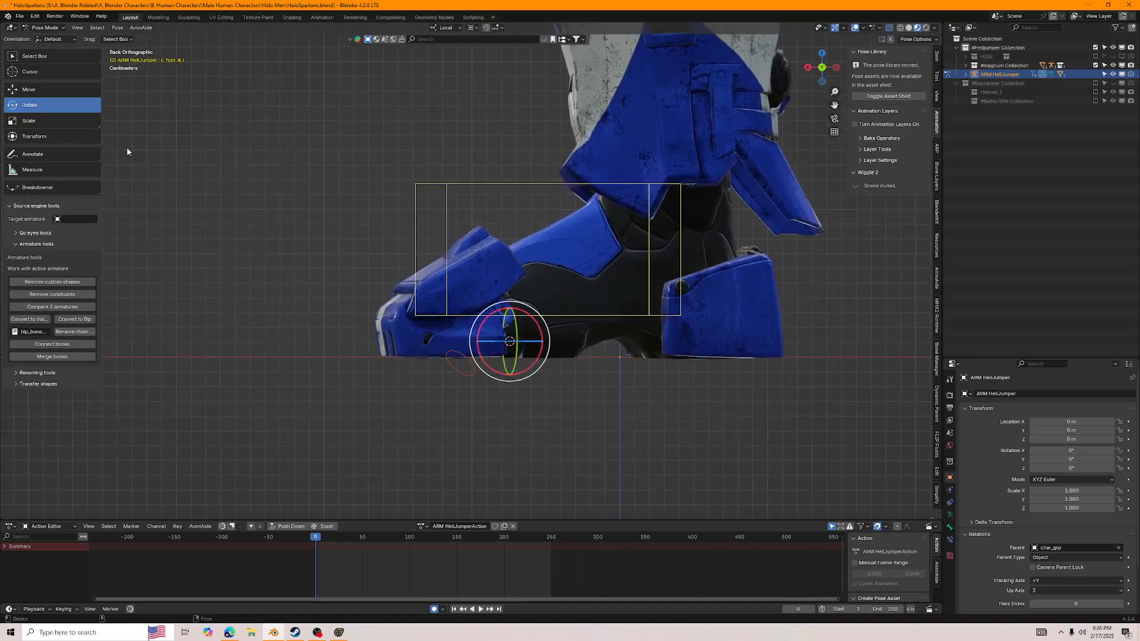
Switch to the Cursor tool to place the 3D cursor at the toe.
left_click(30, 71)
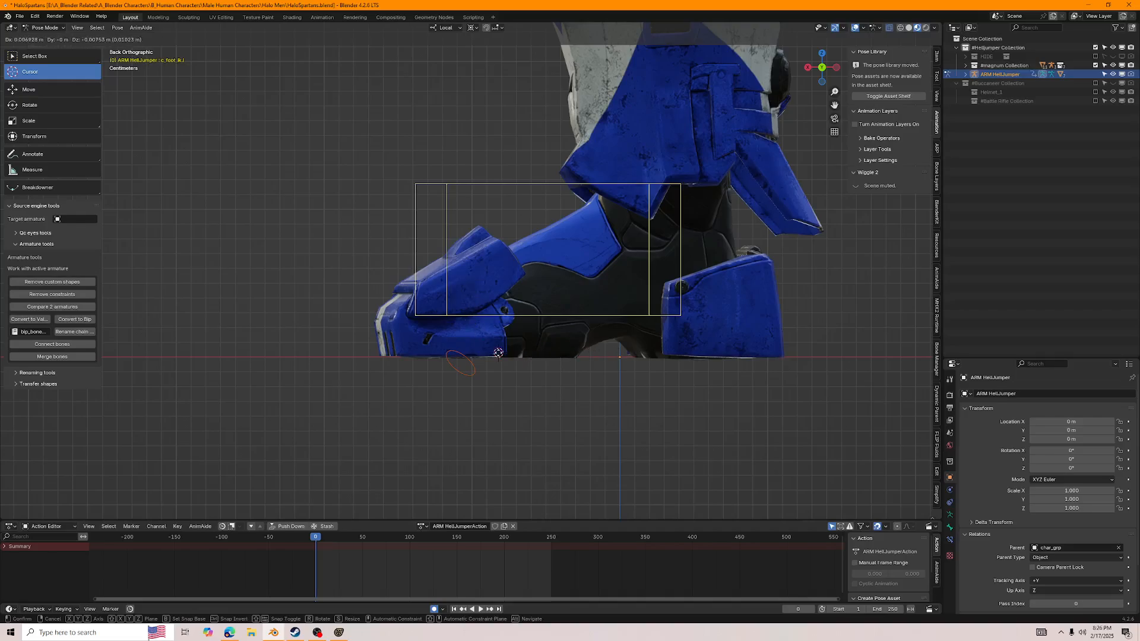
mouse_move(518, 356)
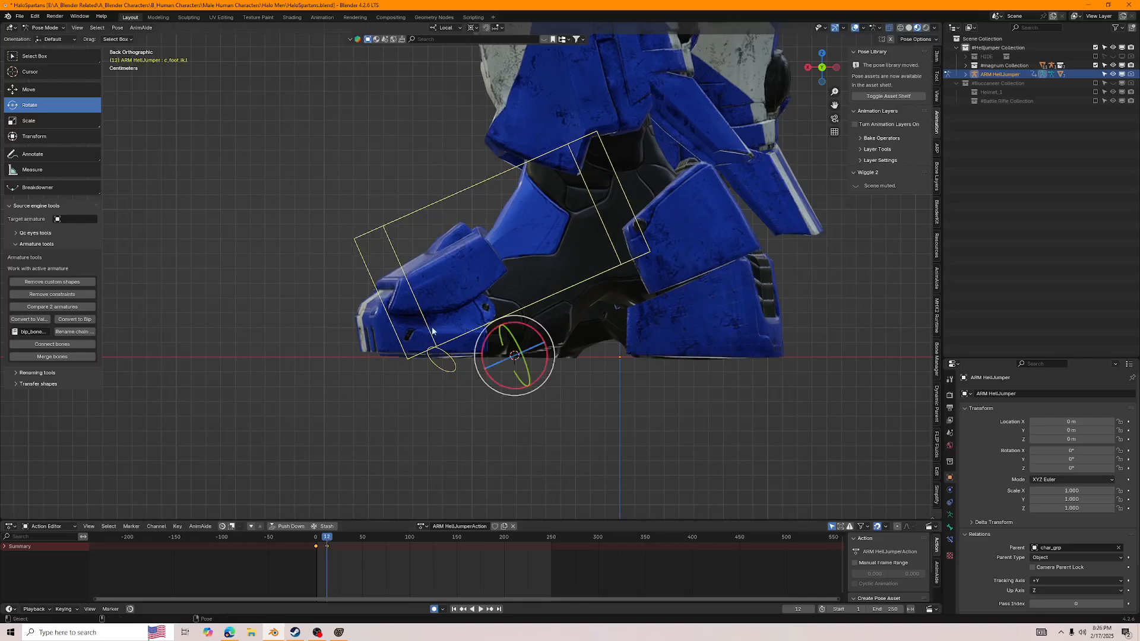
Shift the foot along X with the Move tool, then review an earlier frame.
left_click(447, 28)
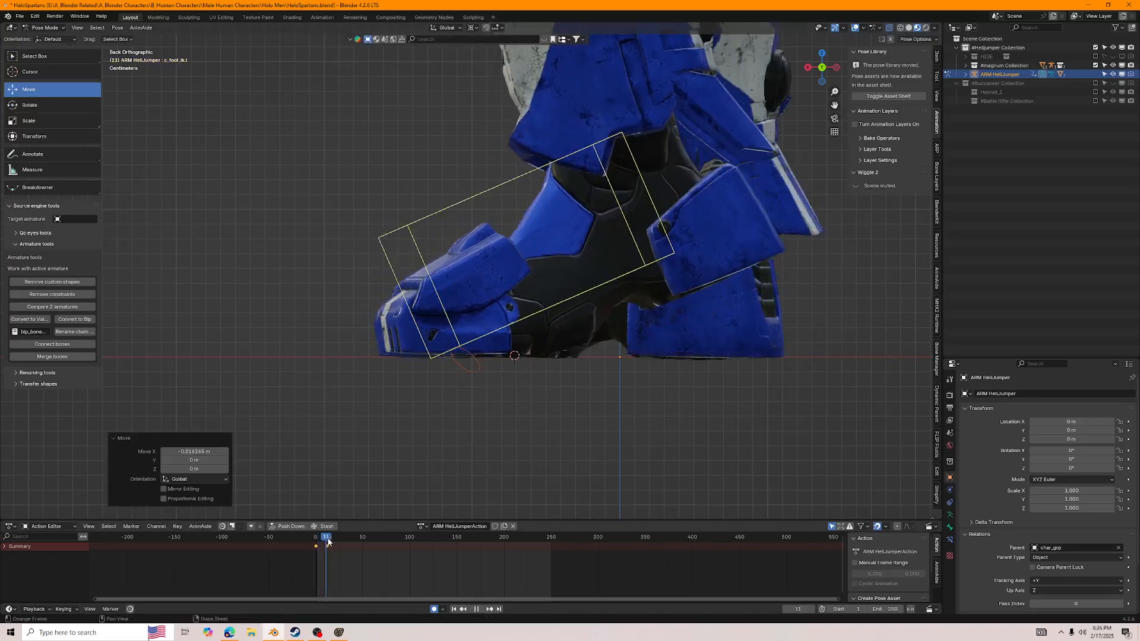
left_click(323, 536)
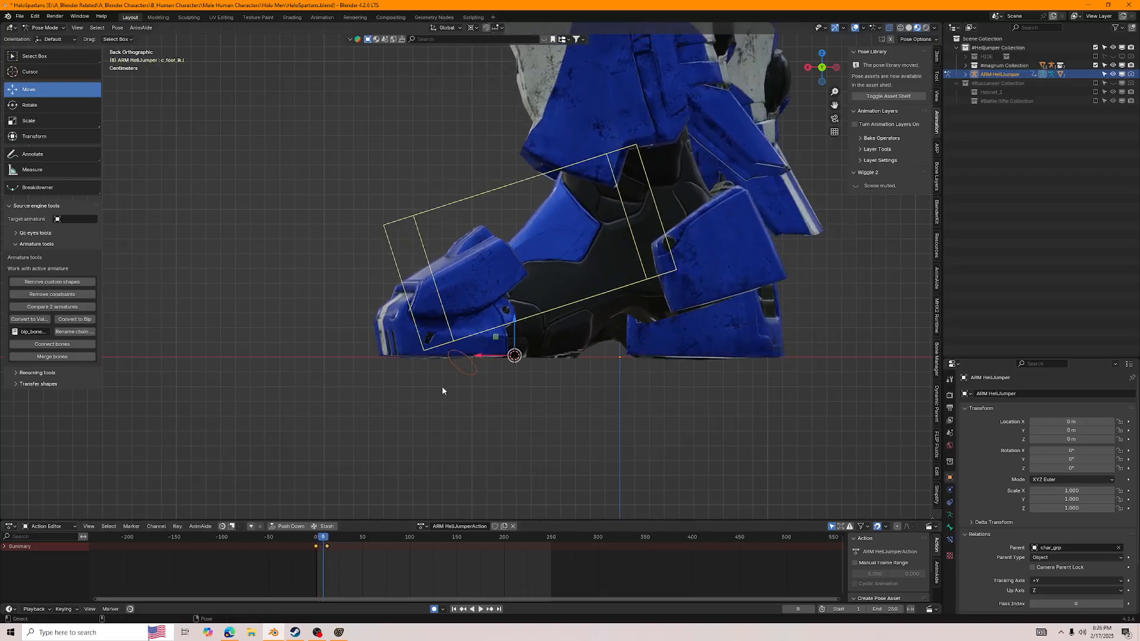
scroll("down", 3)
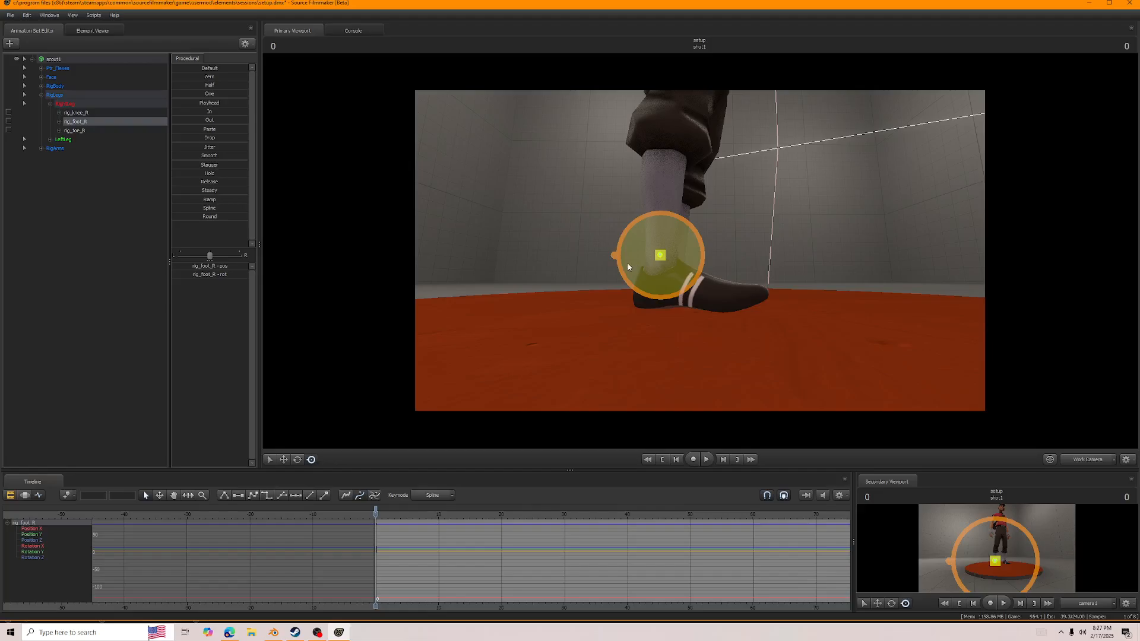
Move rig_foot_R's pivot to the toe and roll the foot around it.
left_click_drag(662, 255, 700, 300)
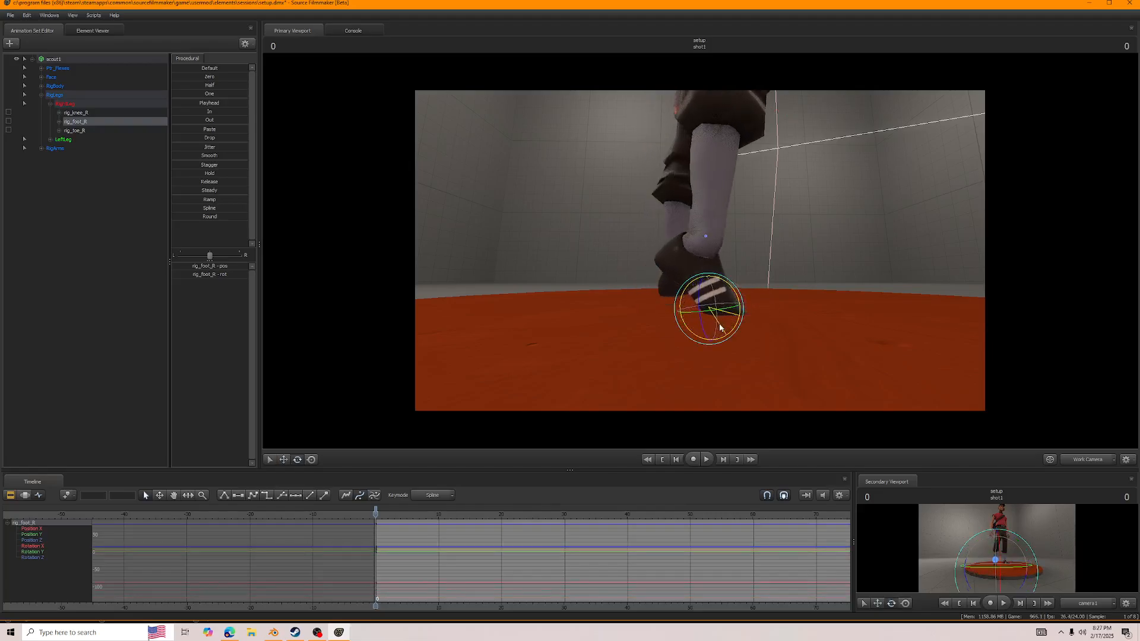
left_click_drag(719, 328, 734, 320)
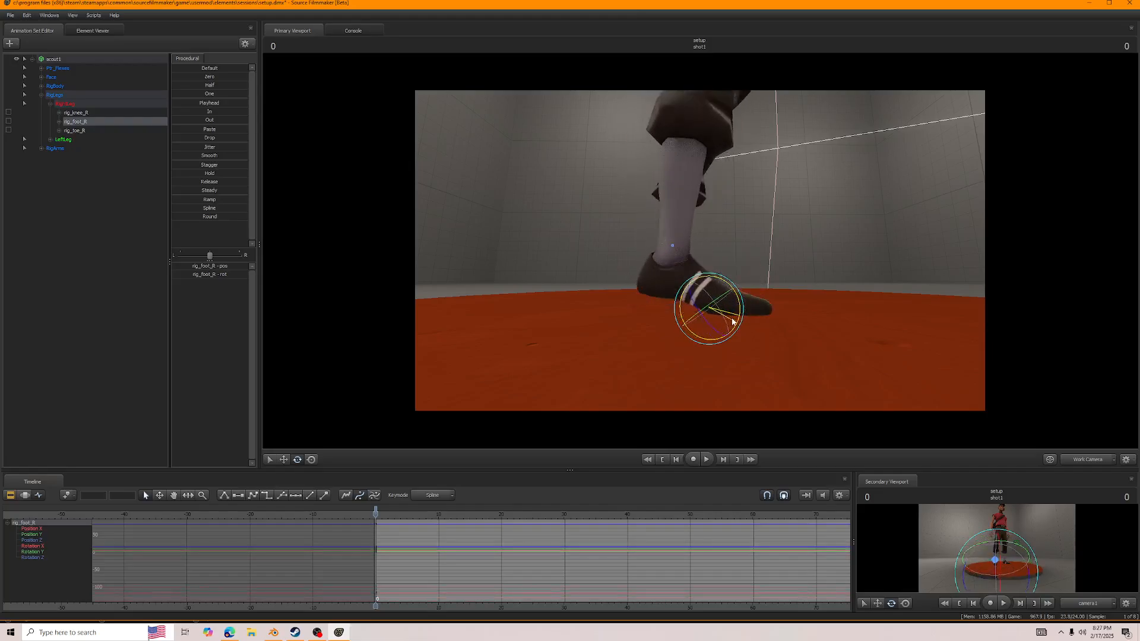
left_click_drag(709, 313, 738, 313)
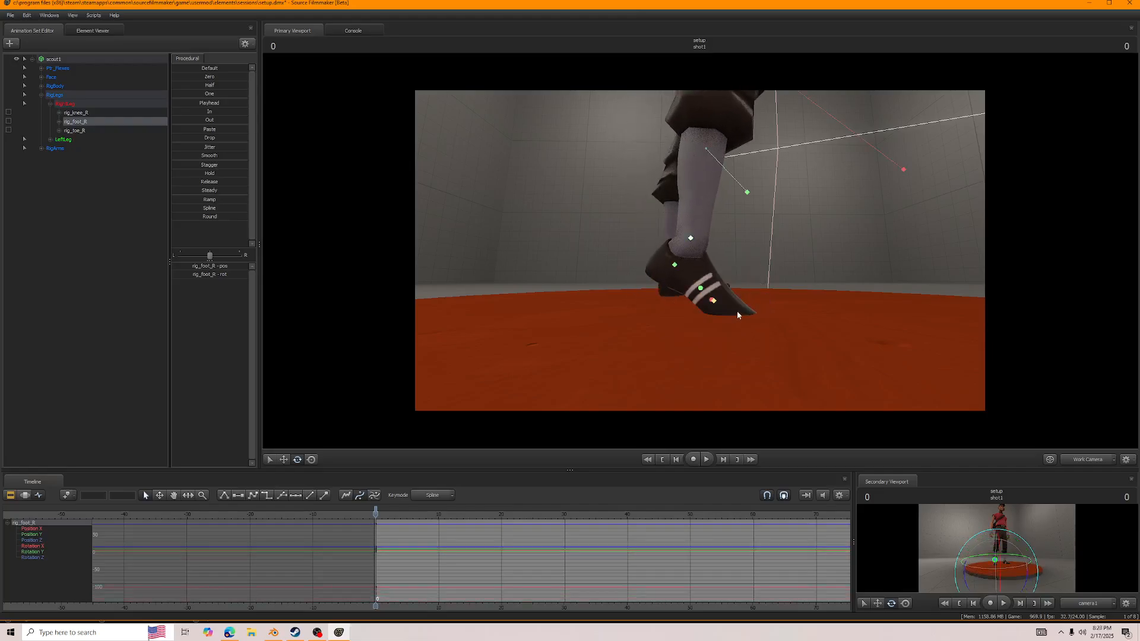
left_click(73, 130)
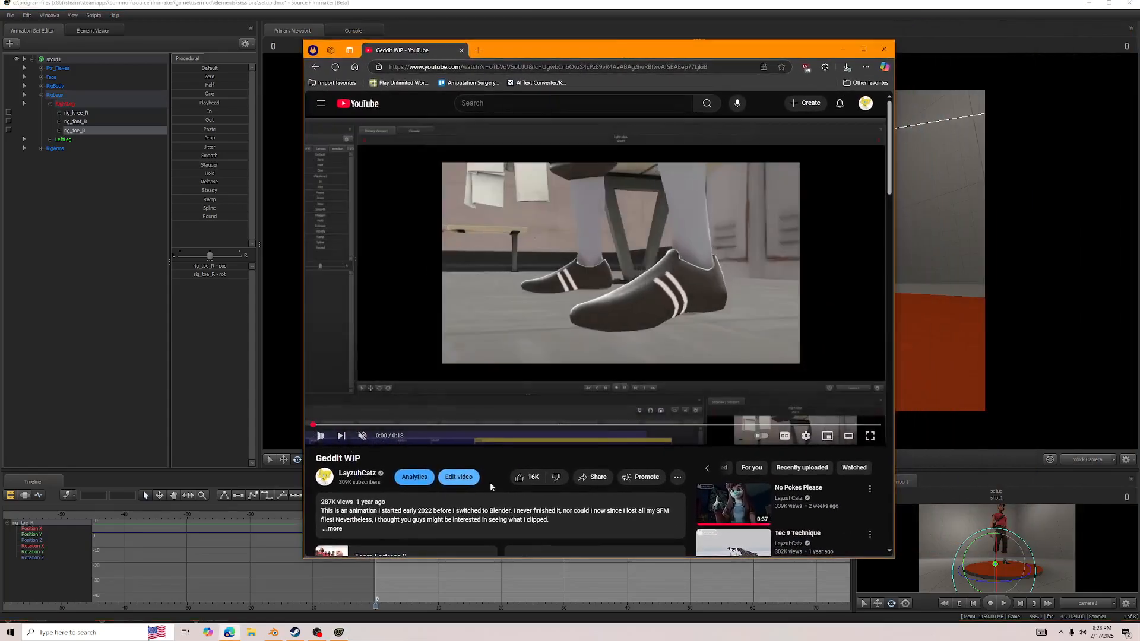
Play the Geddit WIP shoe animation video on YouTube.
left_click(320, 435)
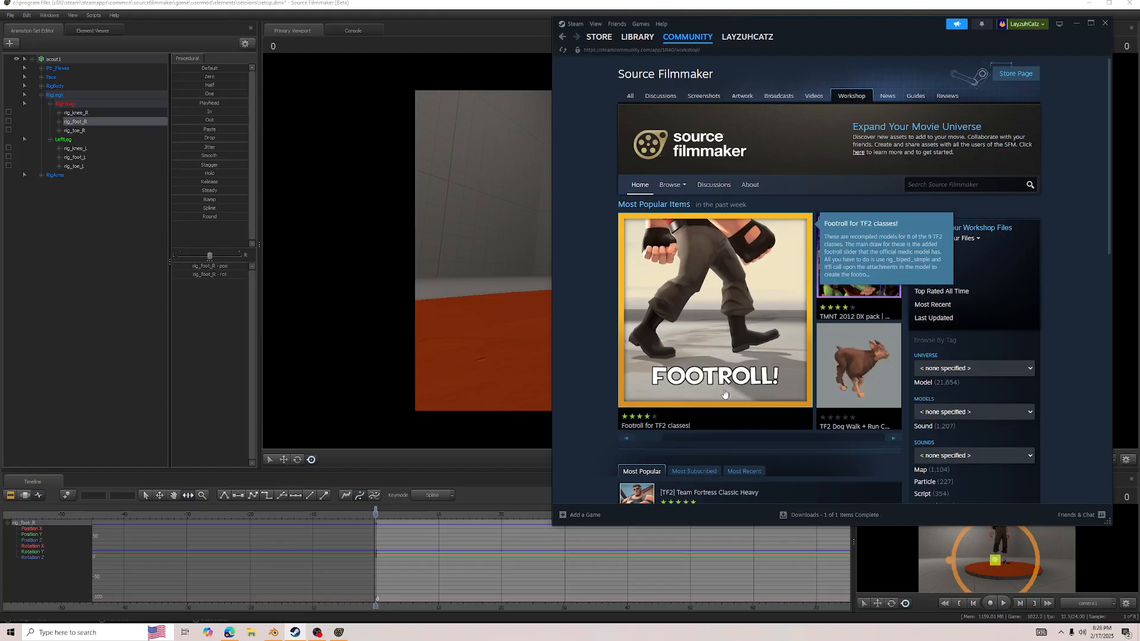
mouse_move(778, 397)
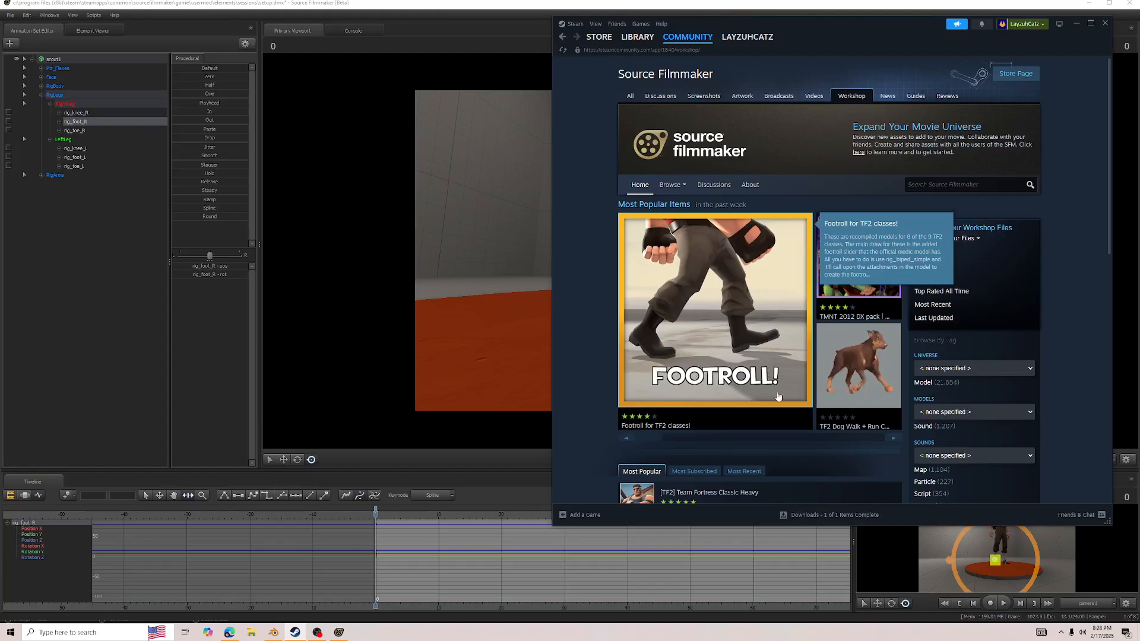